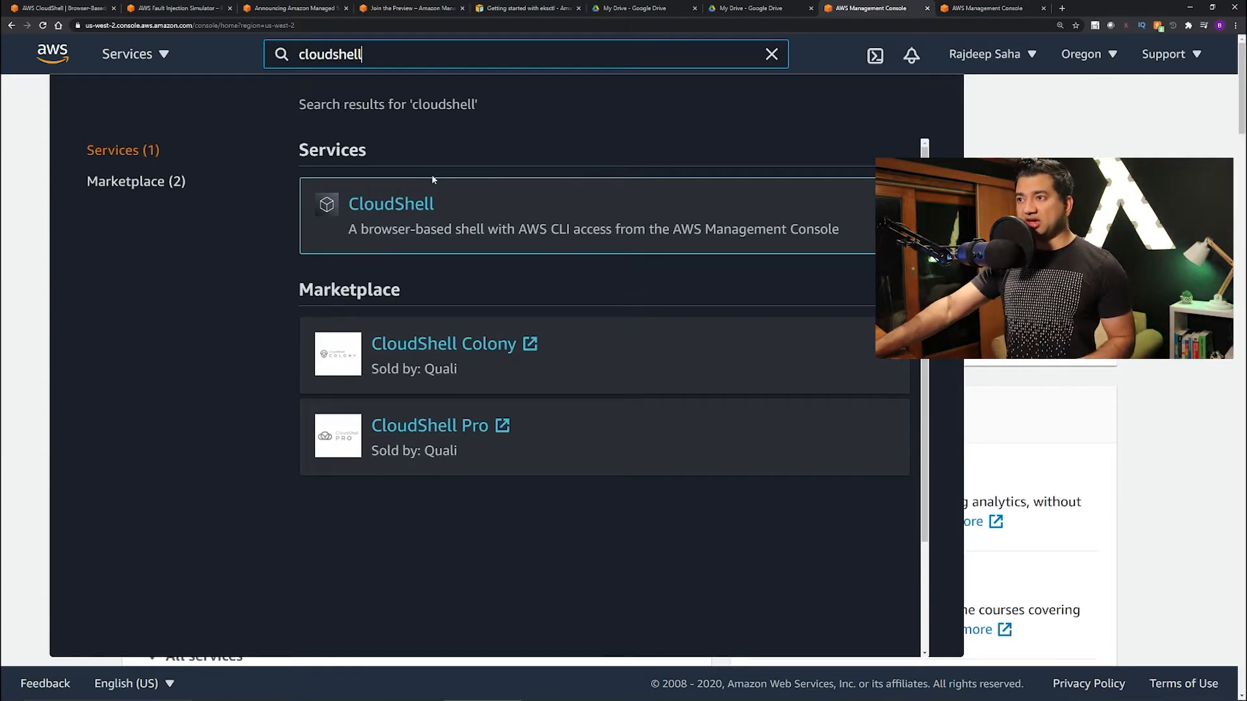
Open AWS CloudShell from the console search results
{"action": "left_click", "coordinate": [390, 203]}
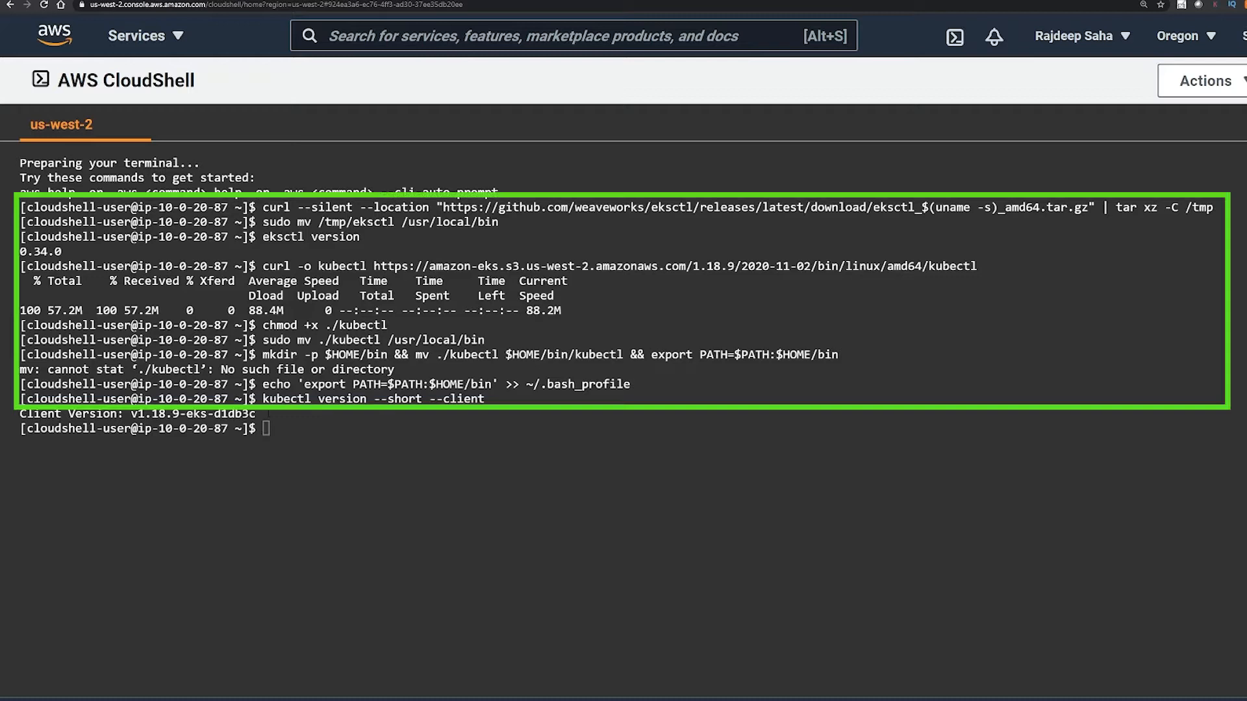
{"action": "left_click", "coordinate": [991, 8]}
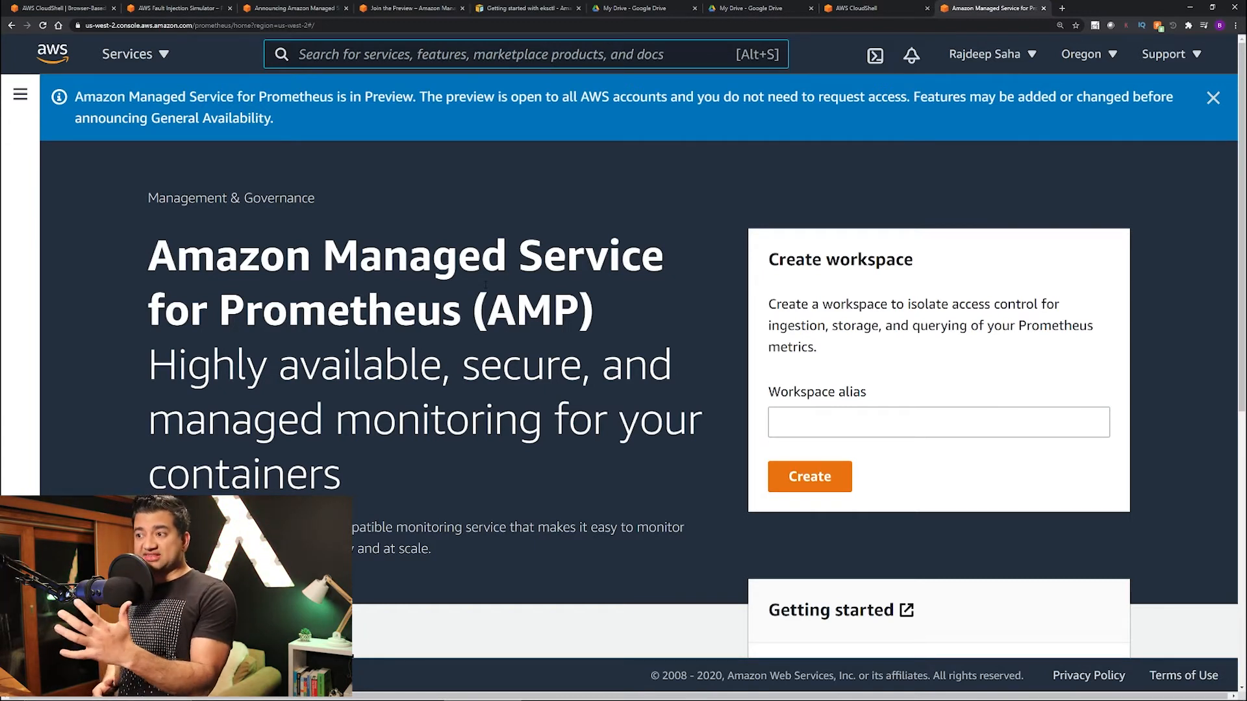
Switch to the browser tab showing the Amazon Managed Service for Prometheus home page
{"action": "left_click", "coordinate": [171, 8]}
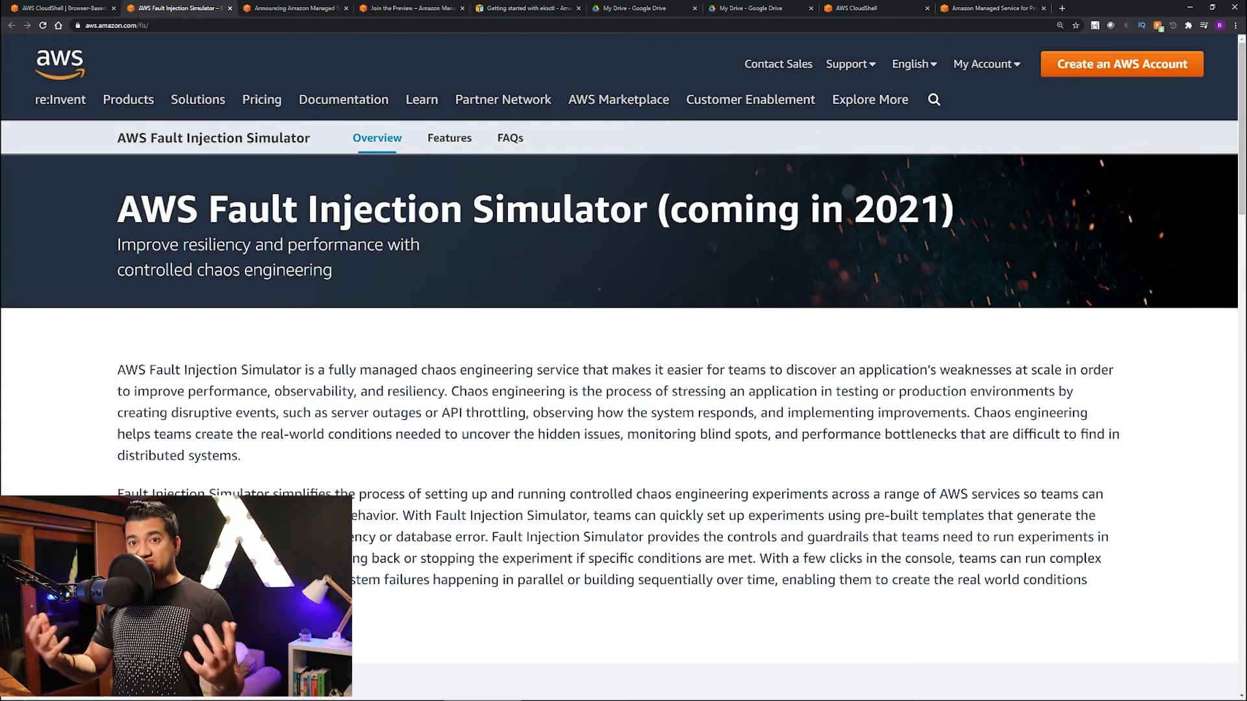